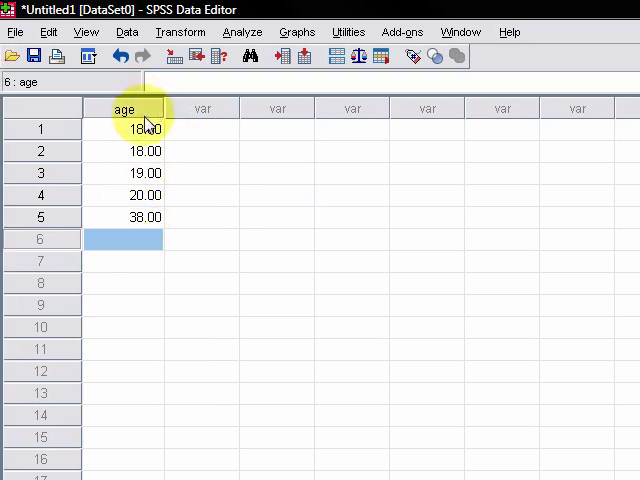
mouse_move(310, 244)
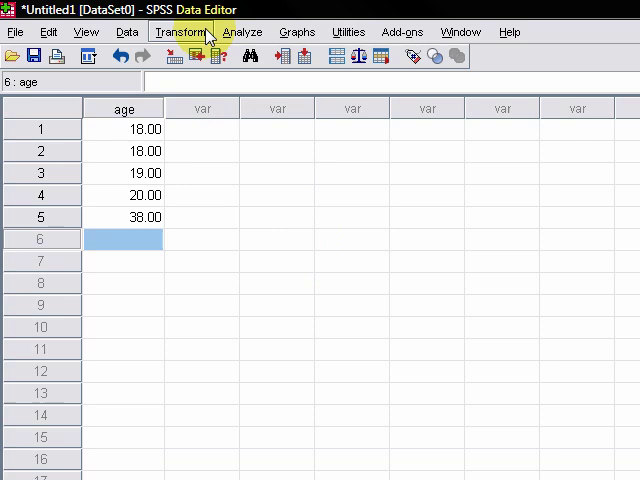
Step: Start Compute Variable from the Transform menu
click(180, 32)
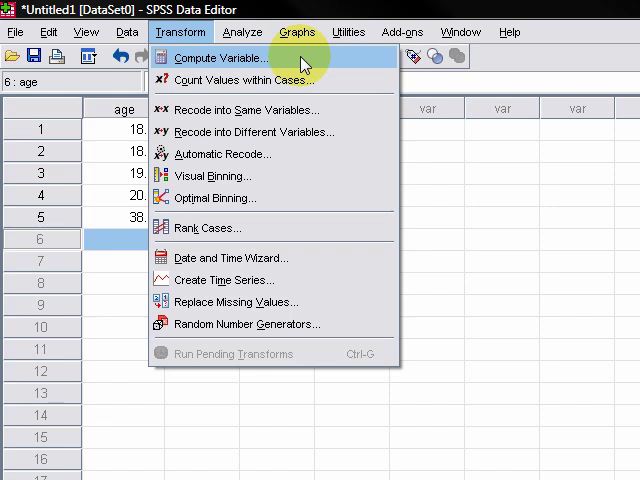
click(218, 56)
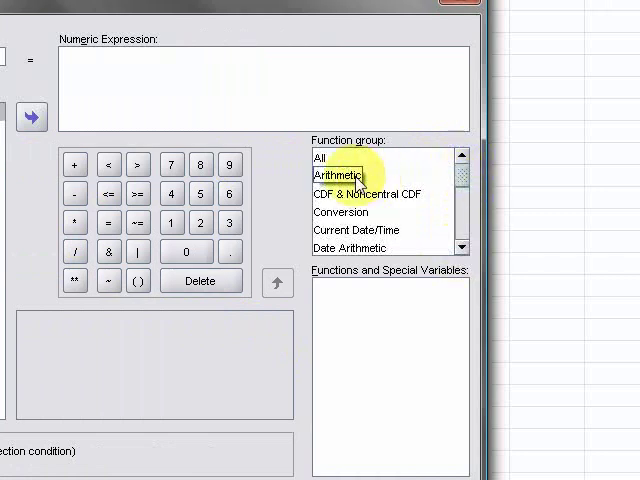
Step: Insert the Sqrt function from the Arithmetic group so the expression reads SQRT(?)
click(340, 172)
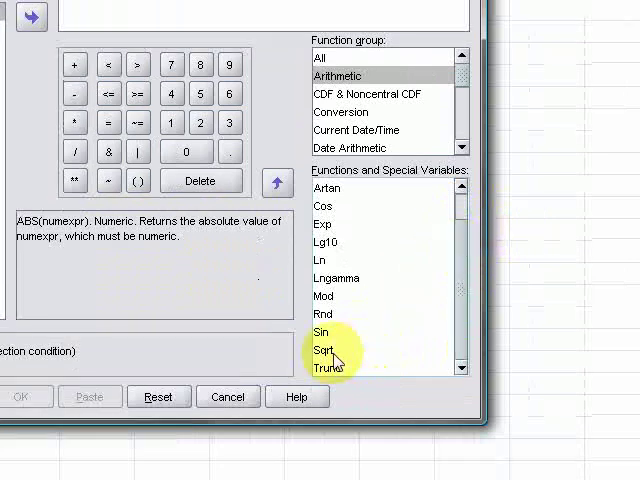
click(324, 350)
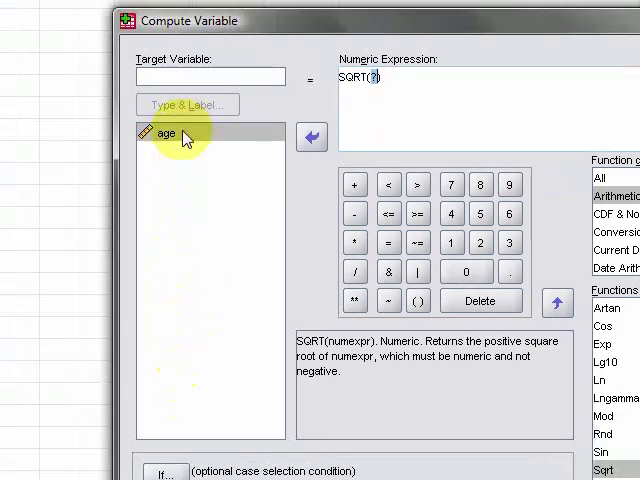
Step: Insert the age variable so the expression reads SQRT(age)
click(160, 132)
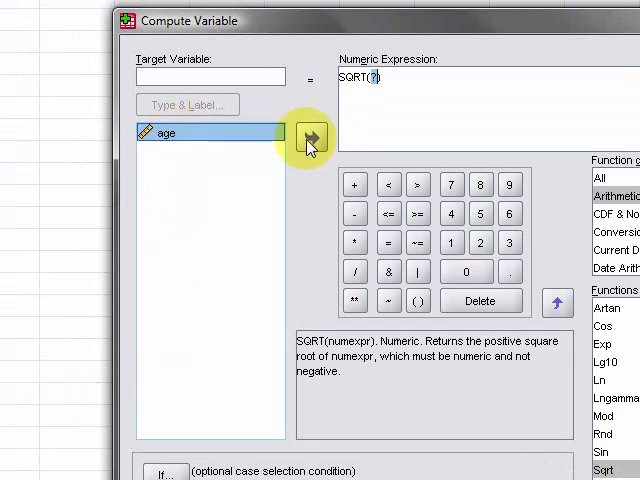
click(308, 136)
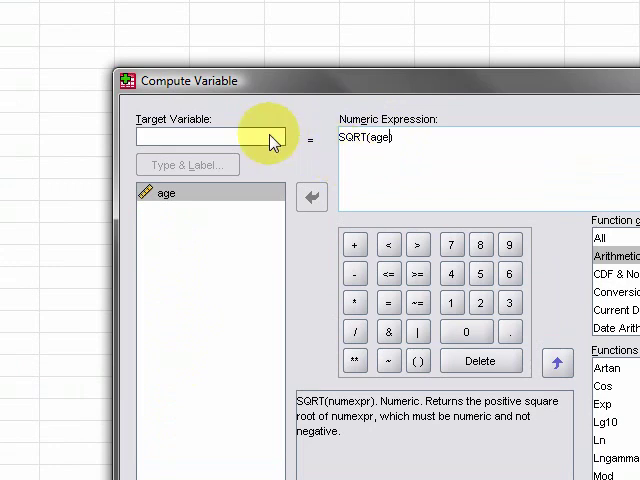
mouse_move(338, 156)
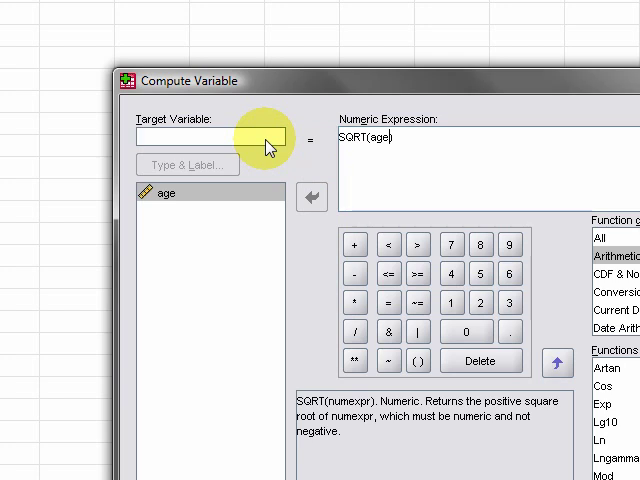
Step: Name the target variable SQRTage
text(SQRT)
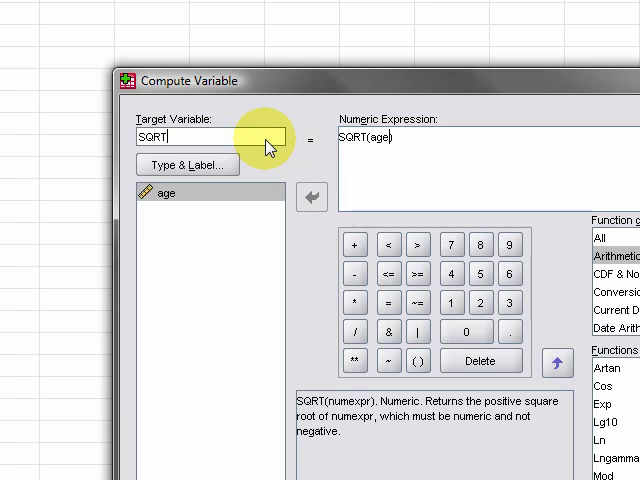
text(age)
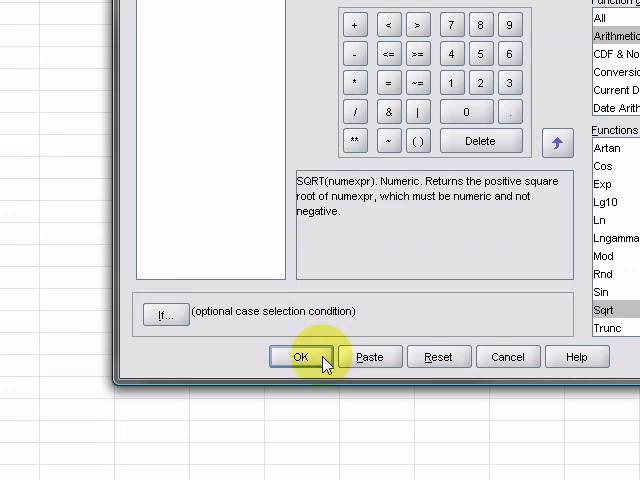
Step: Run the computation, adding the SQRTage column with square roots of age
click(294, 356)
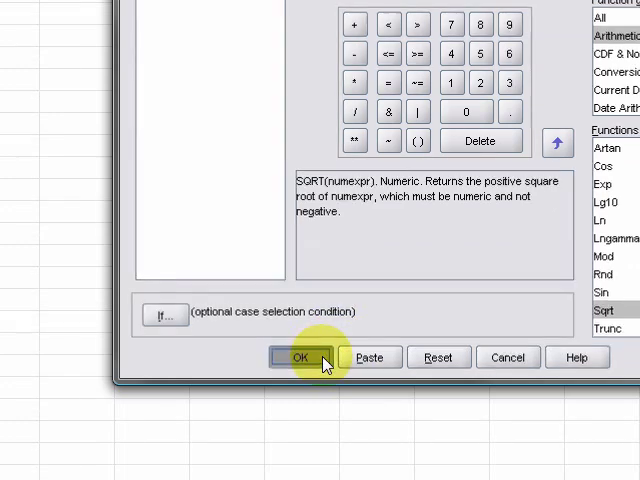
click(296, 356)
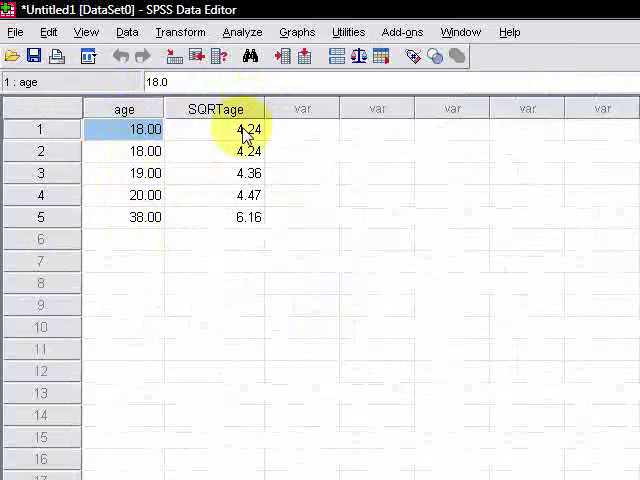
mouse_move(224, 256)
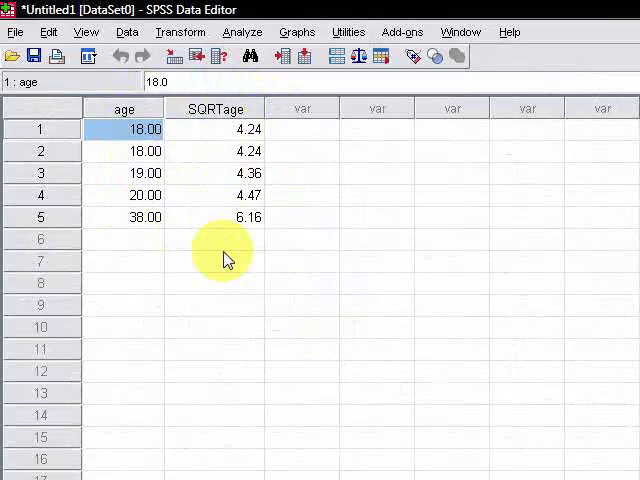